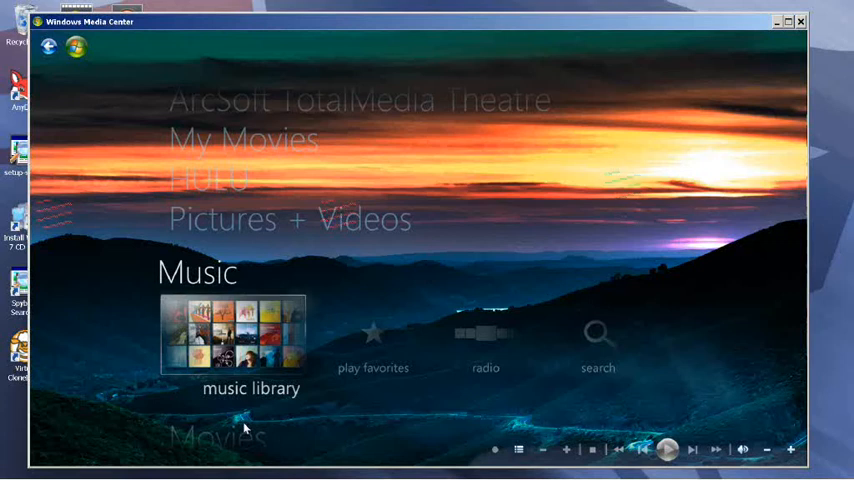
mouse_move(270, 333)
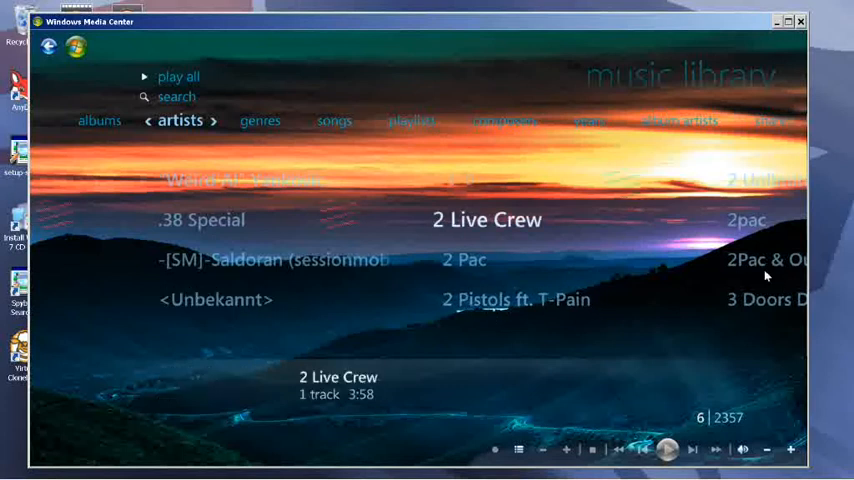
- Browse the music library by genre, then list it as individual songs
left_click(236, 119)
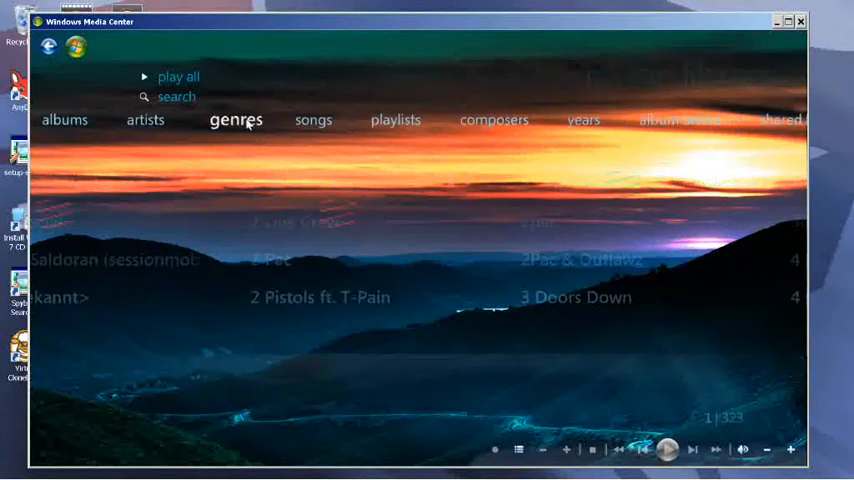
left_click(236, 120)
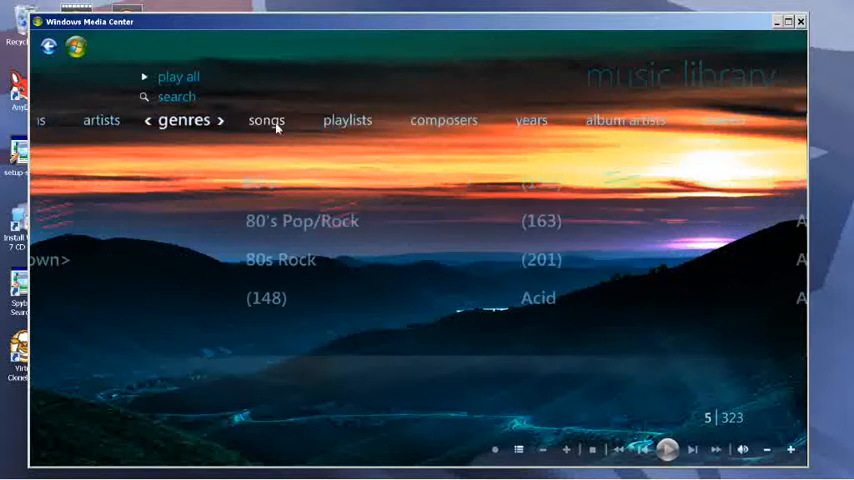
left_click(267, 120)
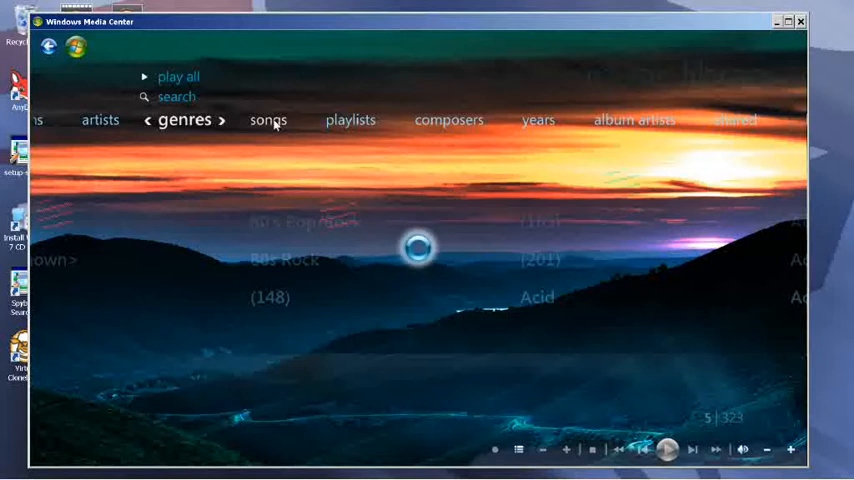
mouse_move(309, 150)
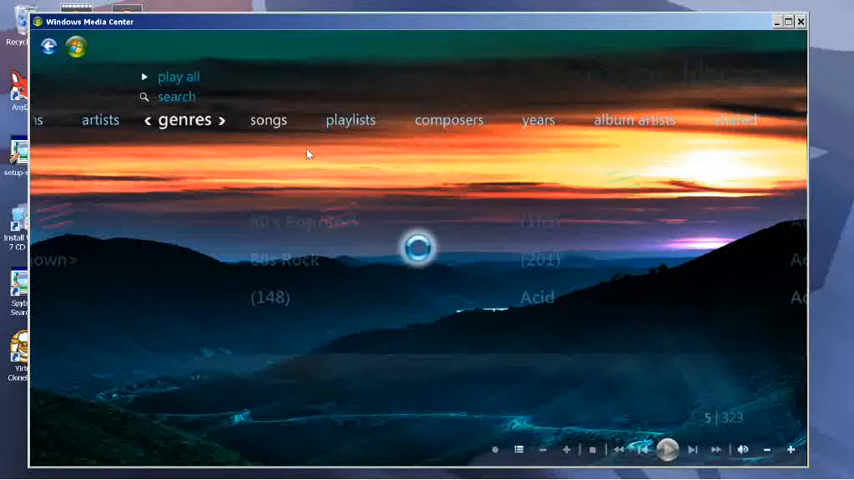
mouse_move(395, 204)
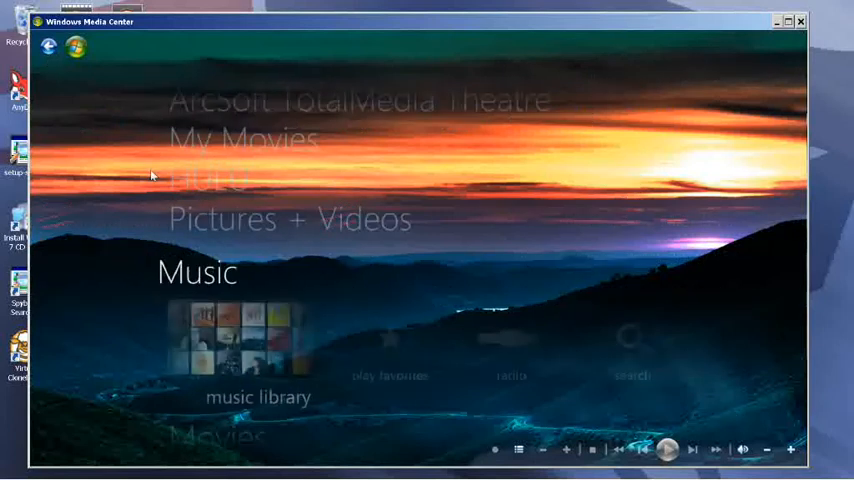
- Start the Media Library wizard for Music and choose to add folders to the library
scroll("down", 3)
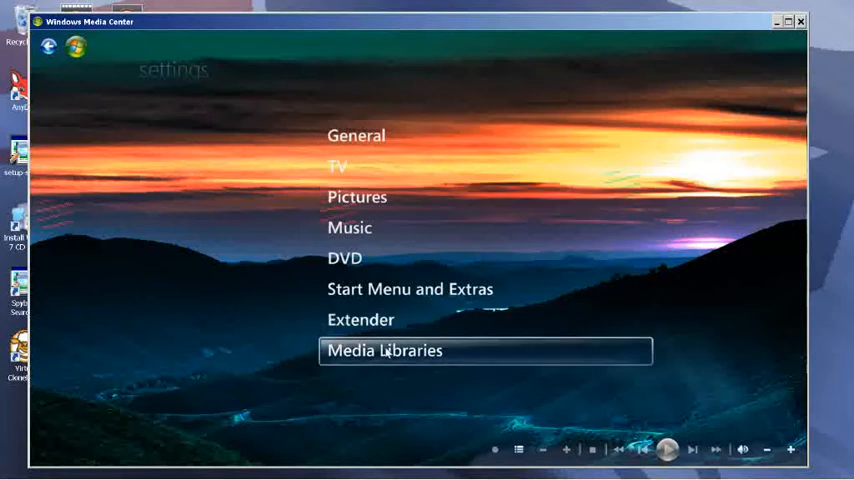
left_click(384, 350)
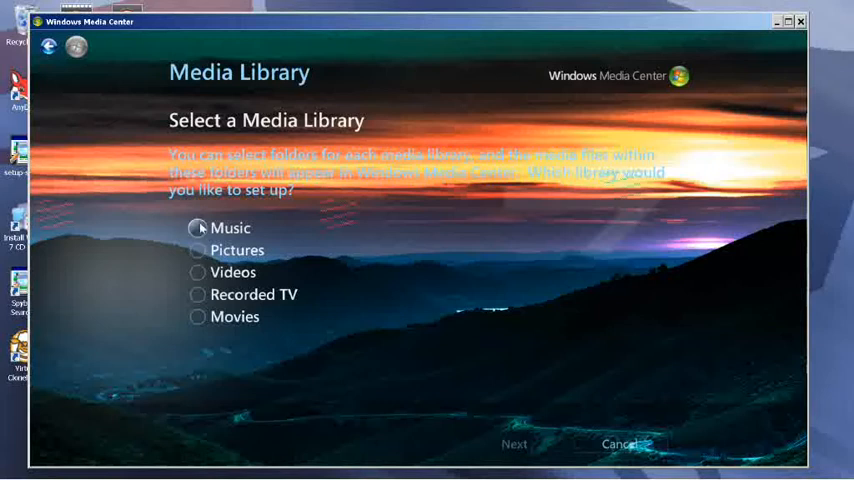
left_click(514, 444)
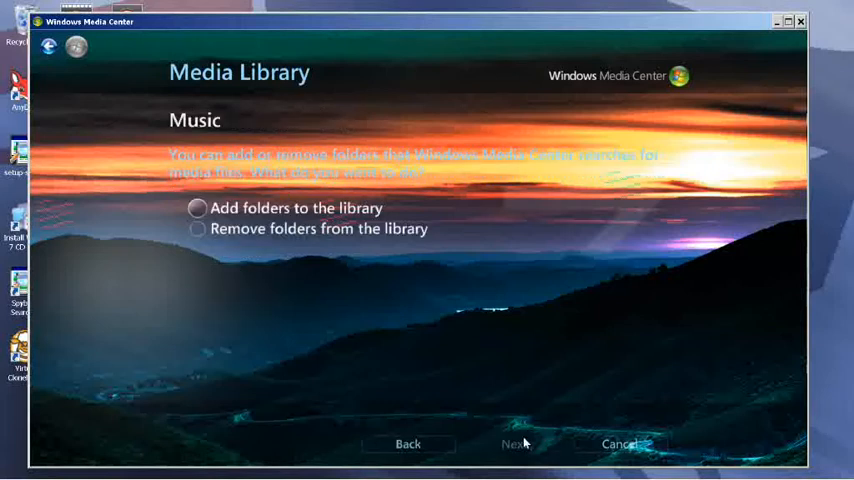
left_click(197, 208)
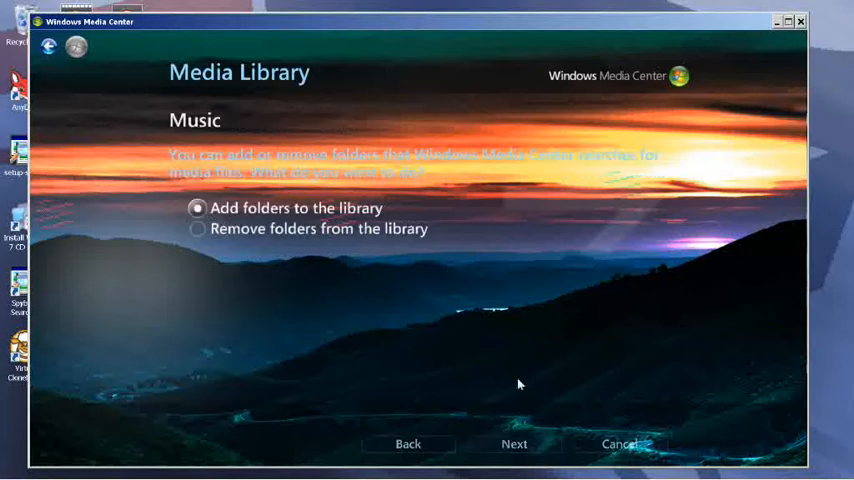
left_click(513, 444)
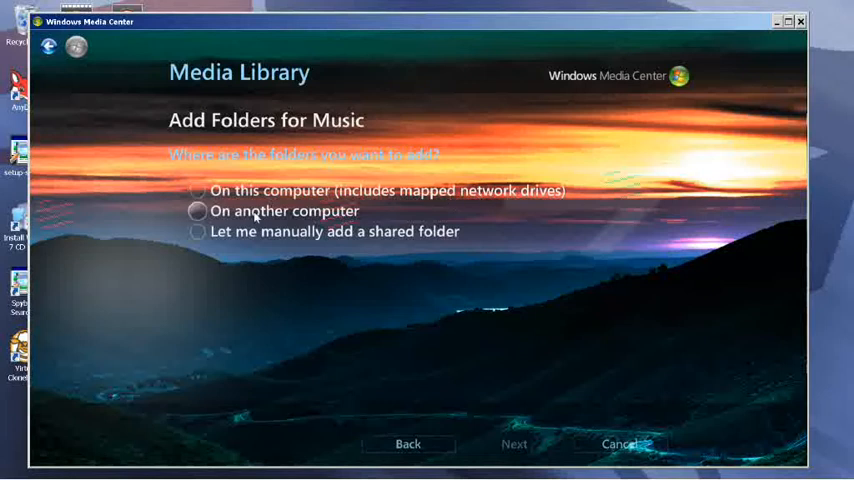
- Choose 'On this computer' as the location of the music folders to add
left_click(198, 190)
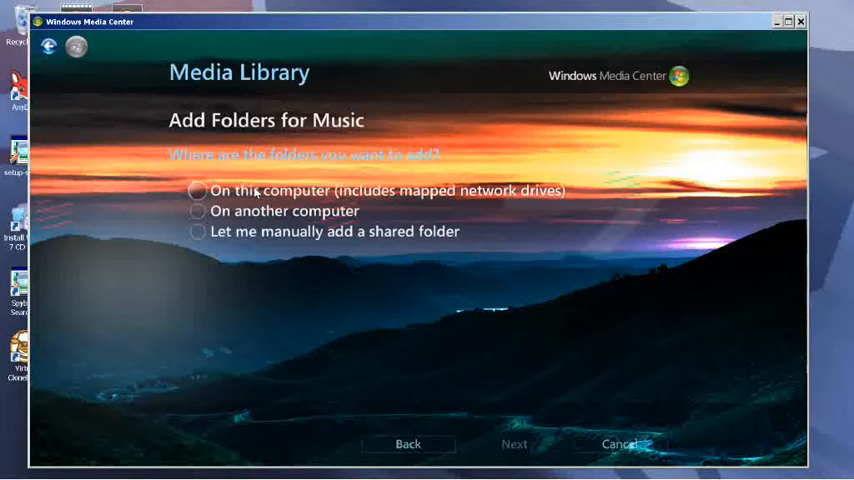
mouse_move(260, 210)
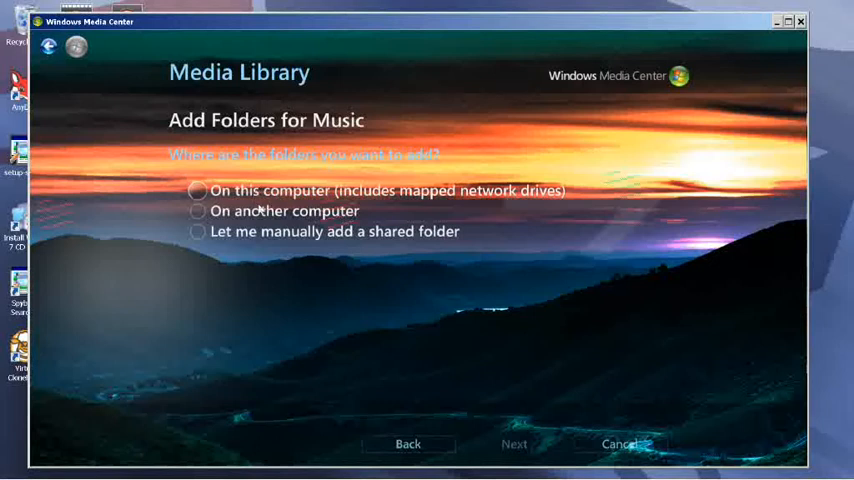
left_click(198, 211)
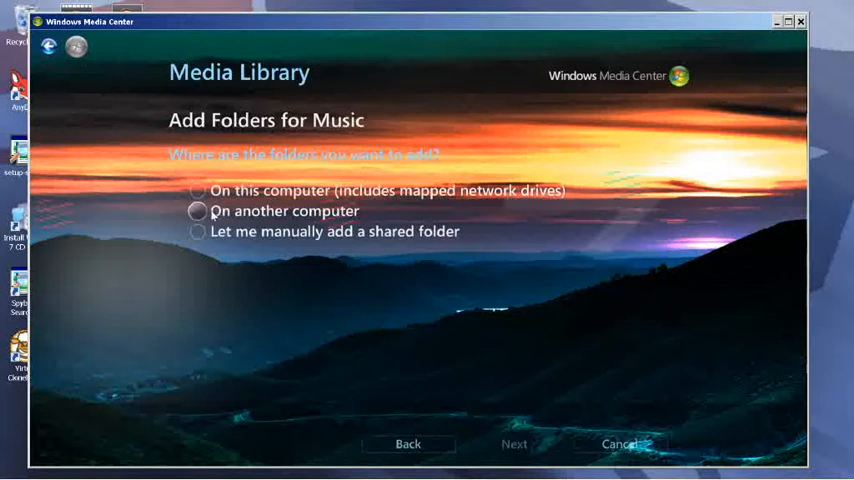
left_click(198, 191)
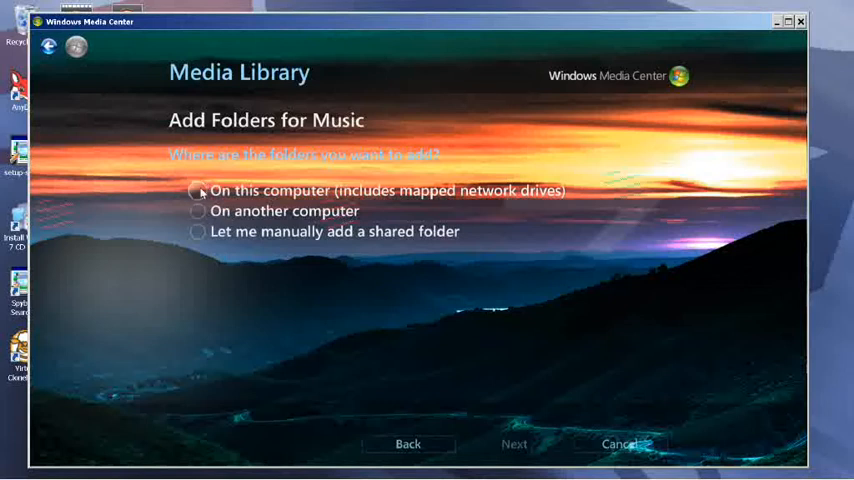
left_click(198, 191)
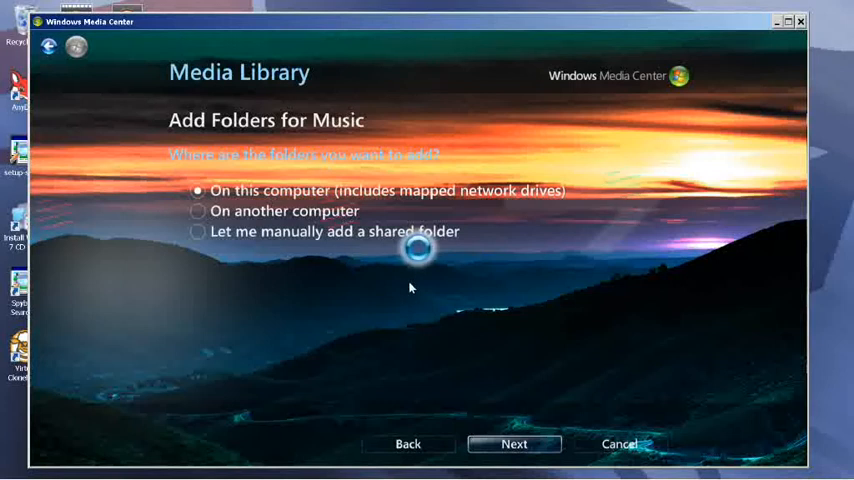
mouse_move(331, 320)
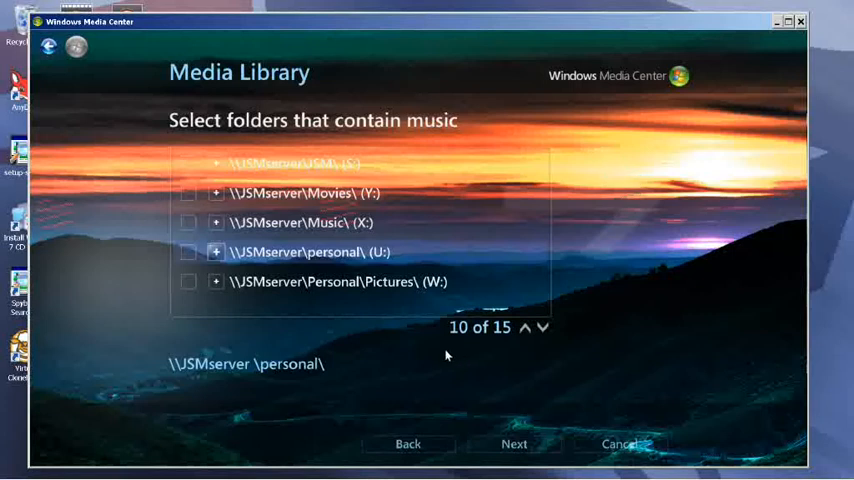
mouse_move(486, 333)
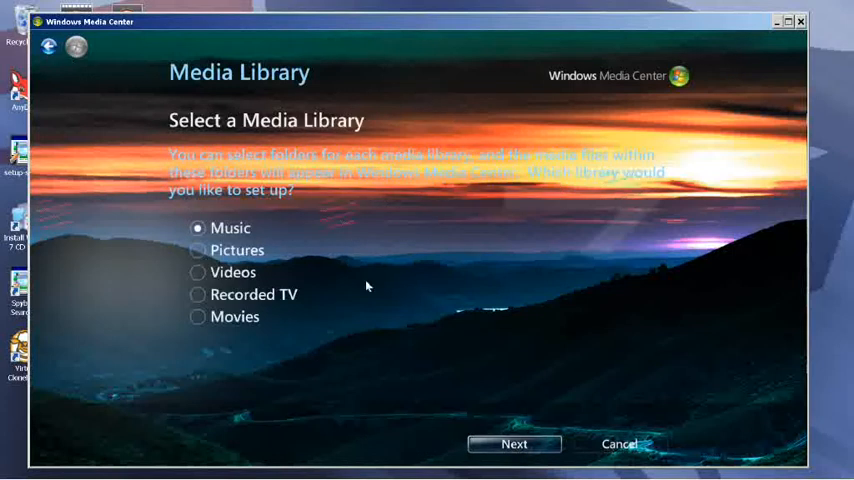
- Cancel the media library setup and finish without saving changes
left_click(618, 444)
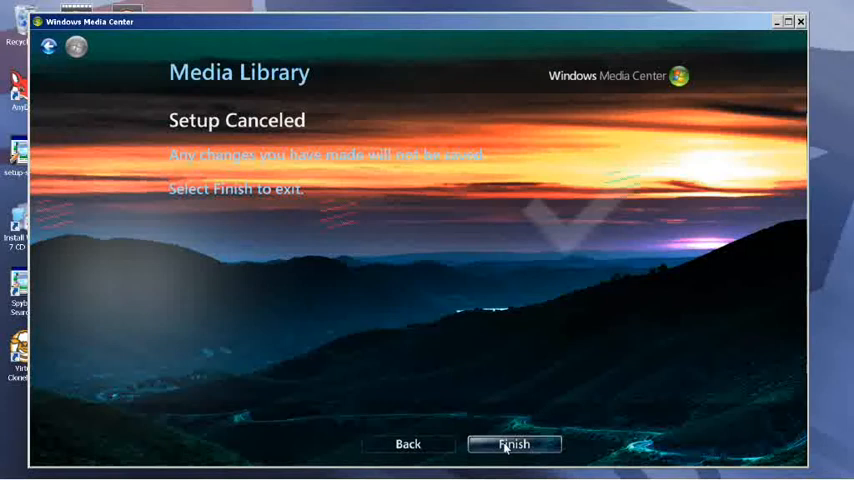
left_click(514, 443)
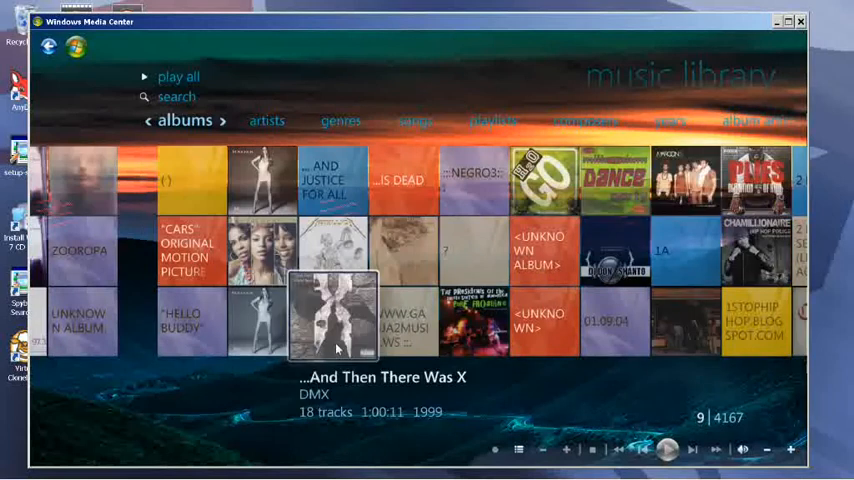
- Select Metallica's ... And Justice For All album and show details for the track One
left_click(685, 250)
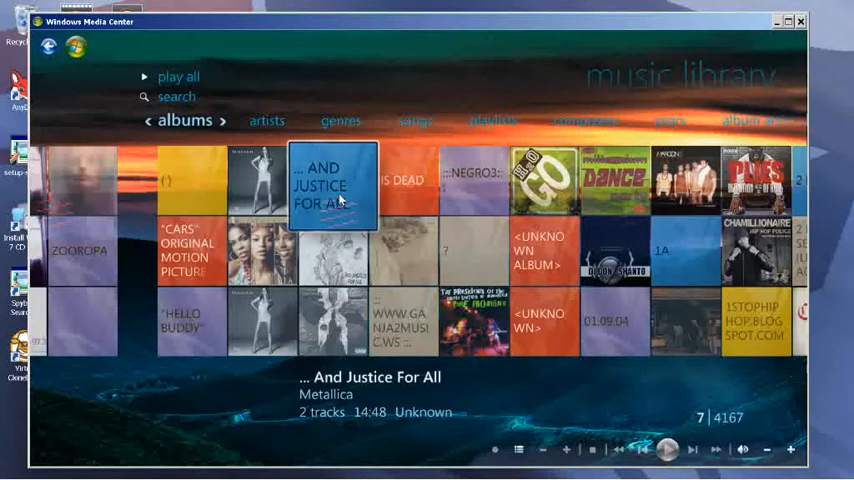
left_click(333, 185)
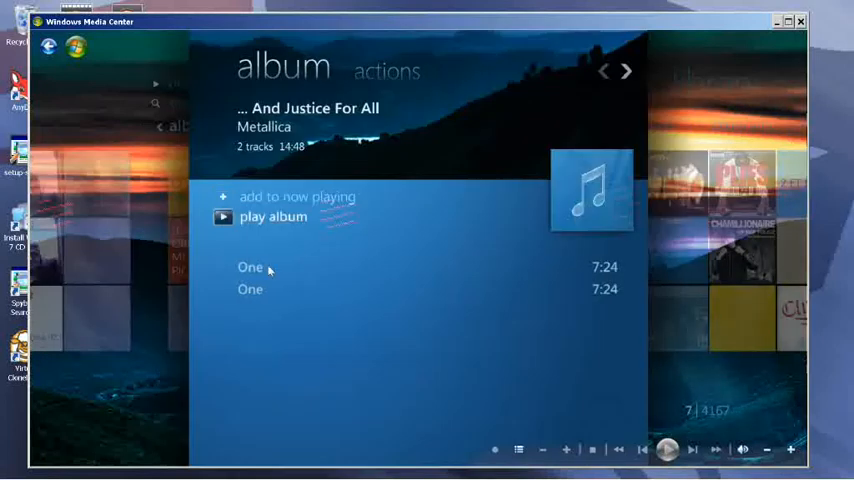
left_click(250, 267)
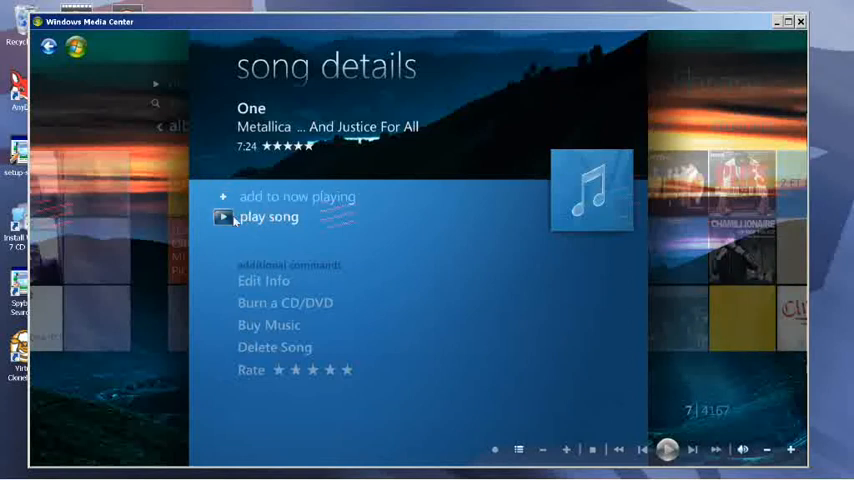
mouse_move(724, 387)
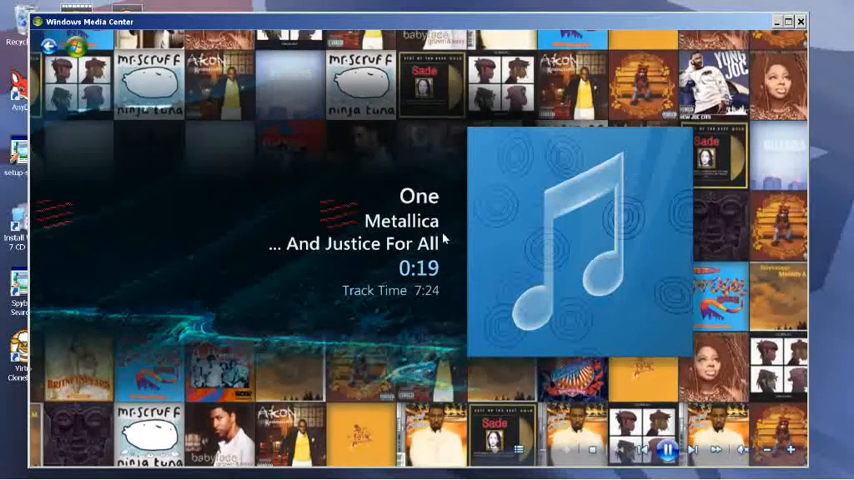
mouse_move(320, 273)
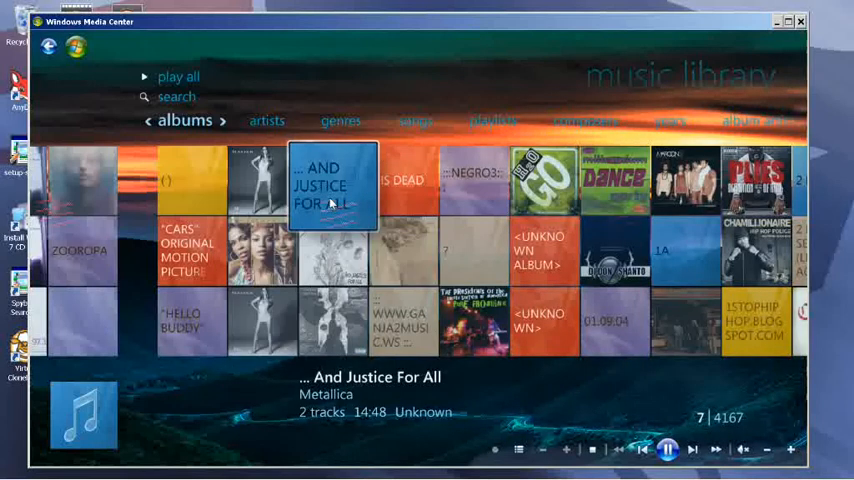
- View the song details for One and return to its now-playing screen
left_click(332, 185)
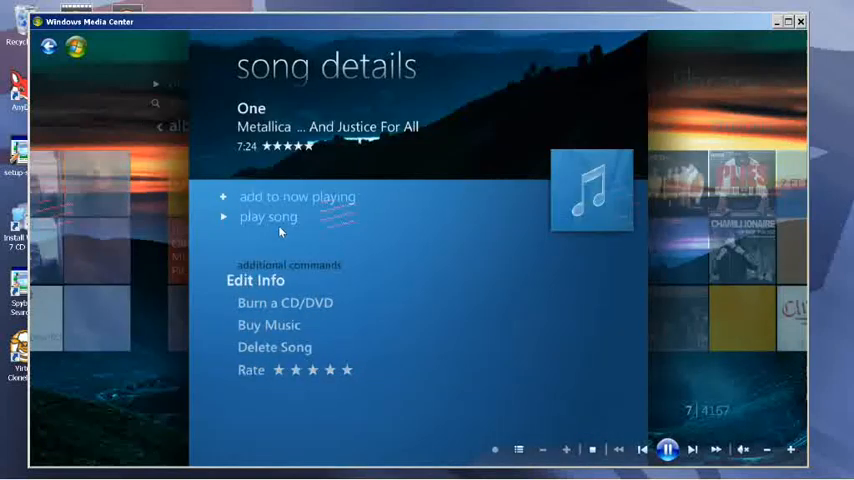
left_click(268, 216)
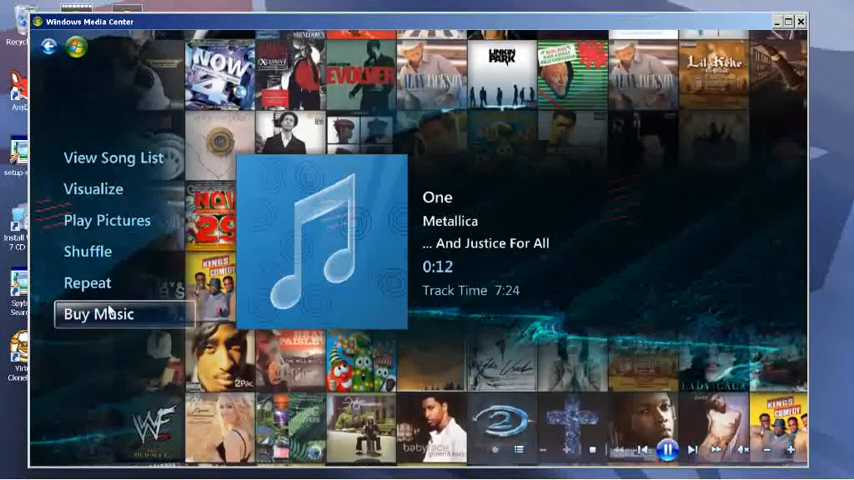
mouse_move(100, 282)
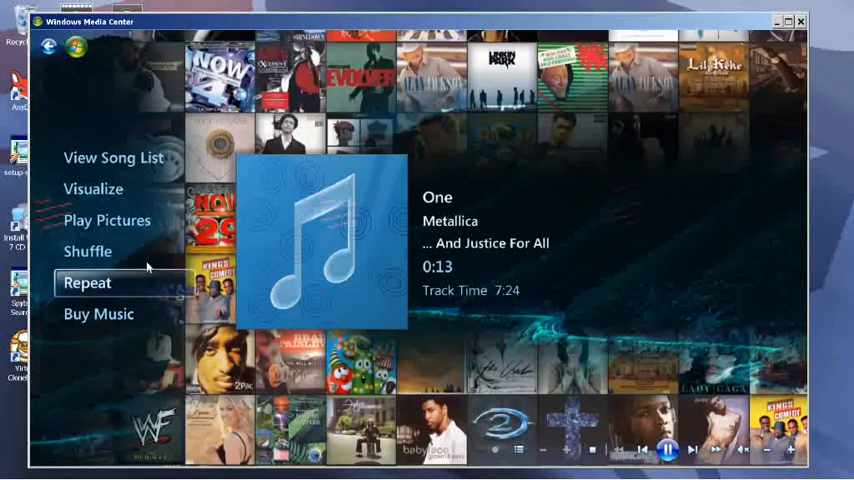